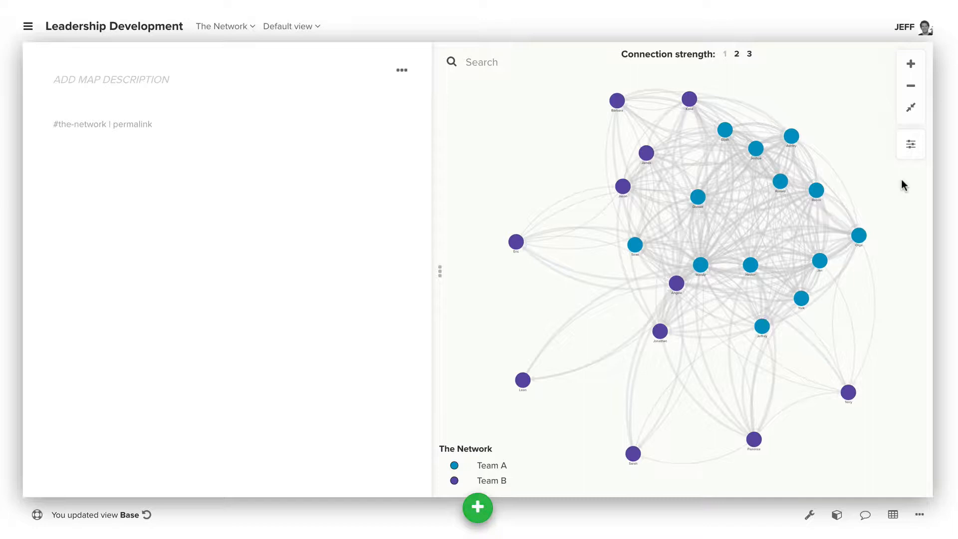
mouse_move(837, 515)
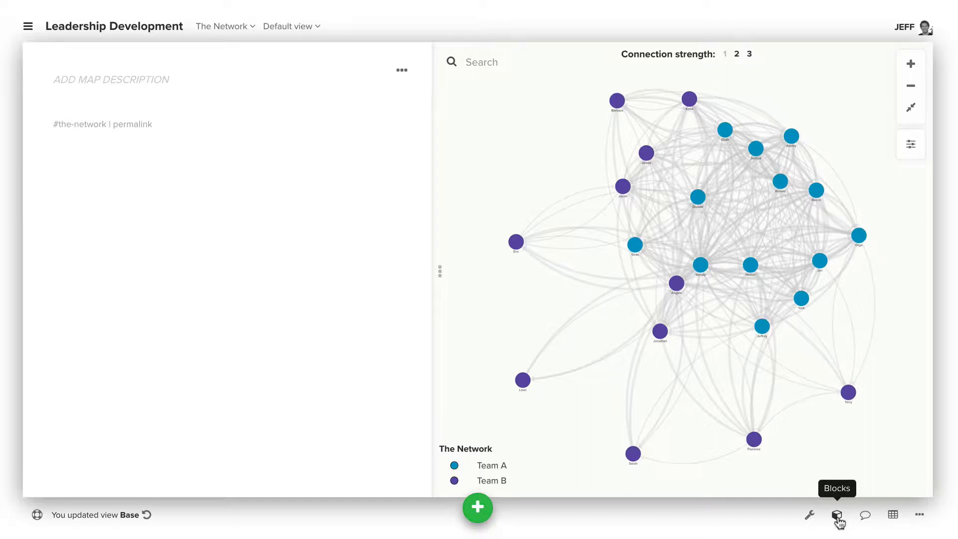
- Bring up the Metrics panel from the Blocks toolbar for the Leadership Development map
left_click(839, 515)
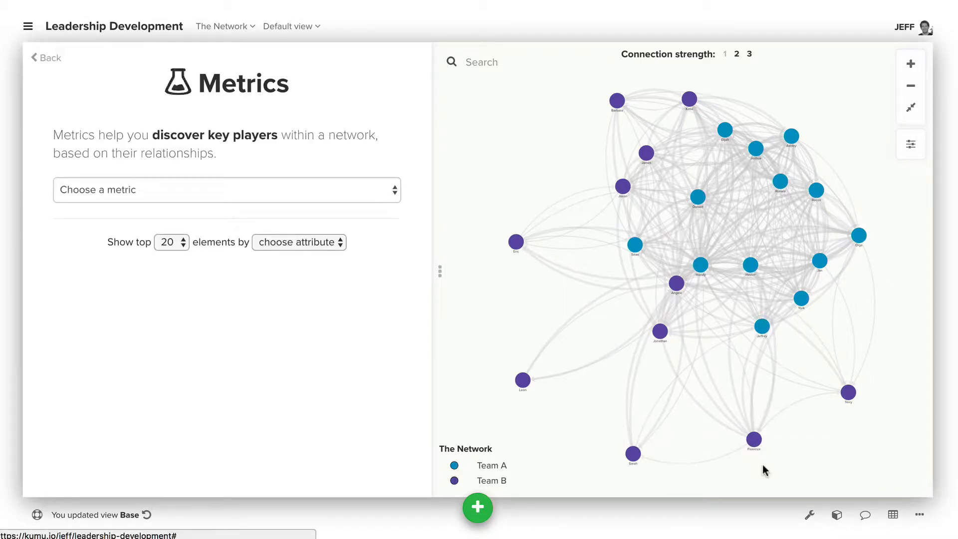
- Run the Betweenness metric across everyone so Mandy and Angela grow largest
left_click(226, 189)
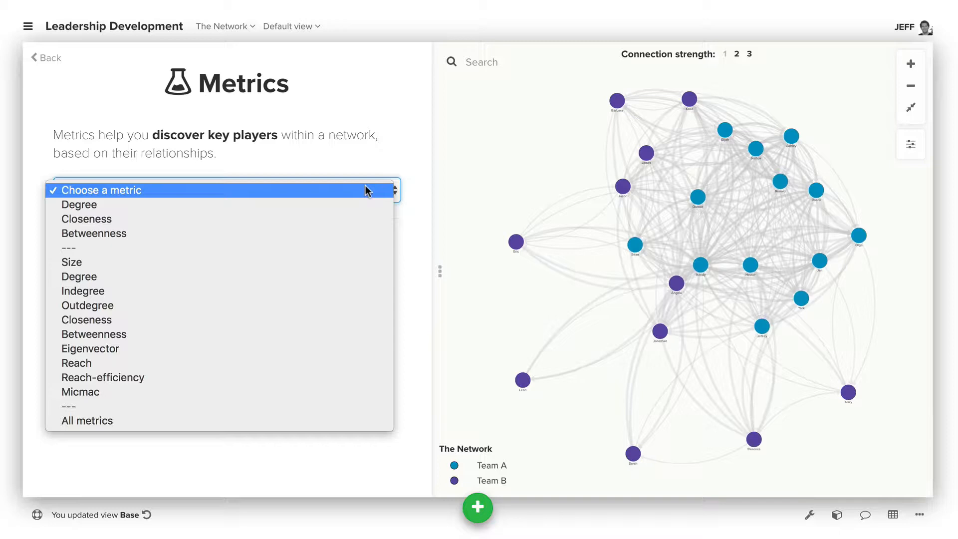
mouse_move(322, 232)
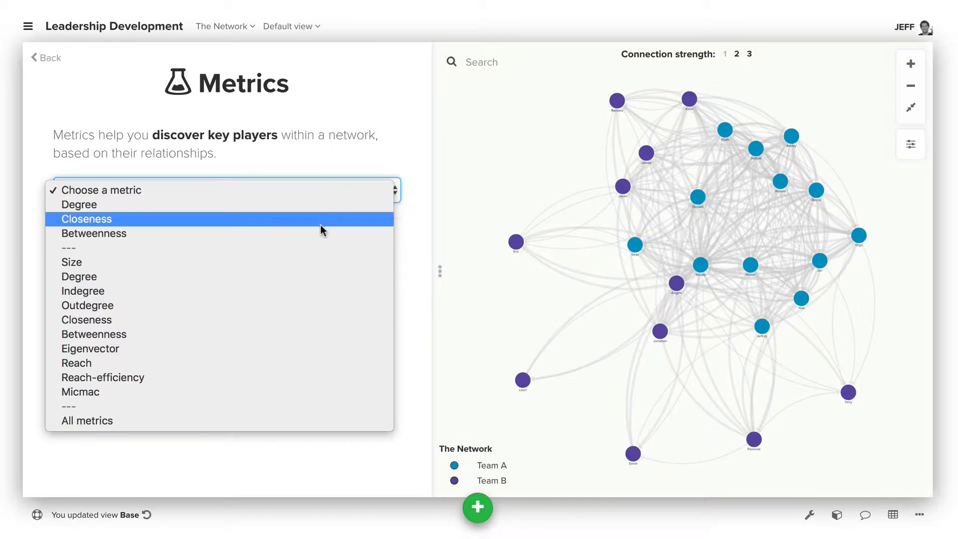
left_click(94, 233)
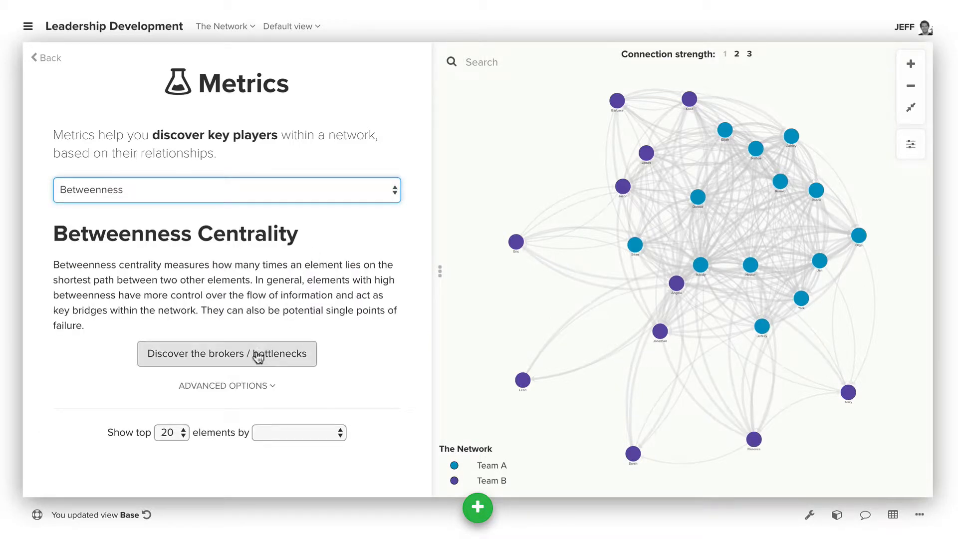
left_click(227, 353)
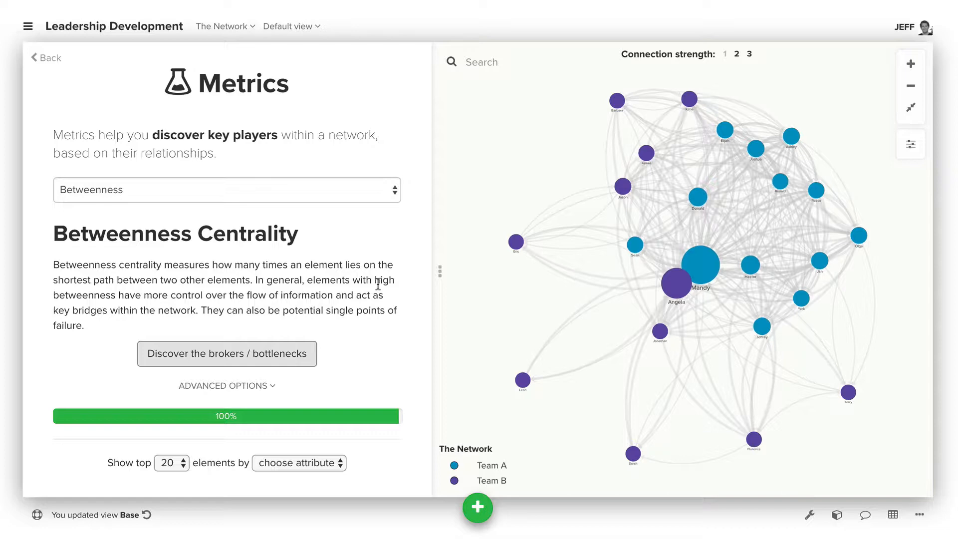
- Show the ranked betweenness table led by Mandy at 0.186 and focus the map on her
left_click(227, 353)
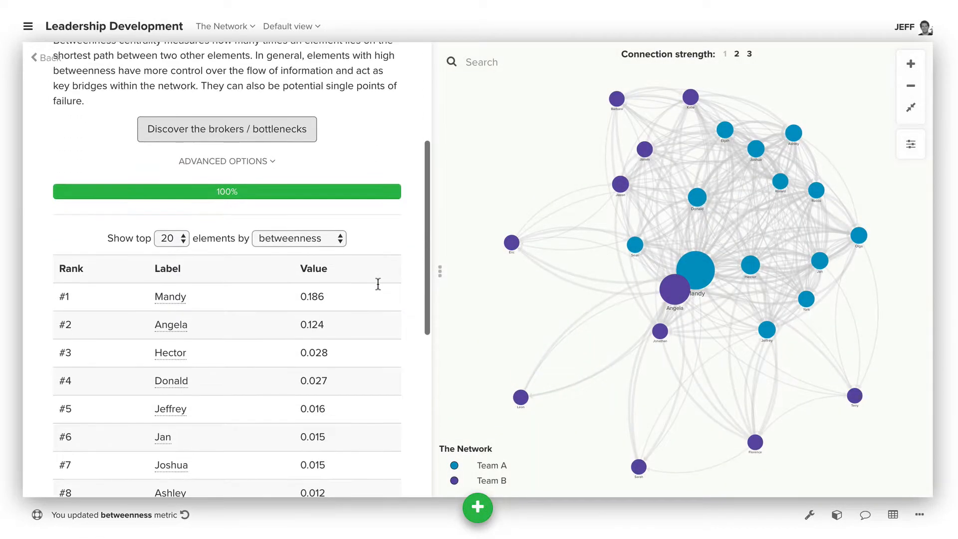
mouse_move(173, 264)
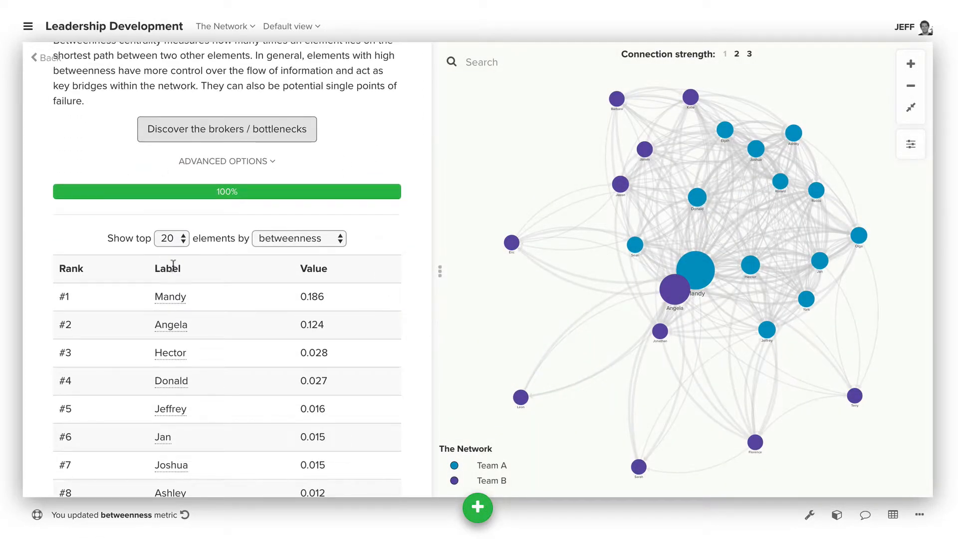
left_click(170, 296)
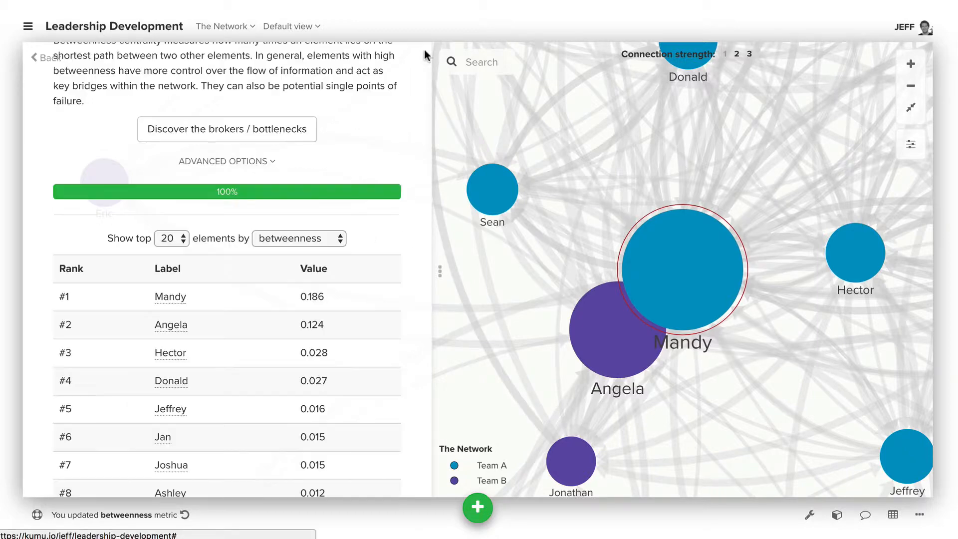
scroll("up", 3)
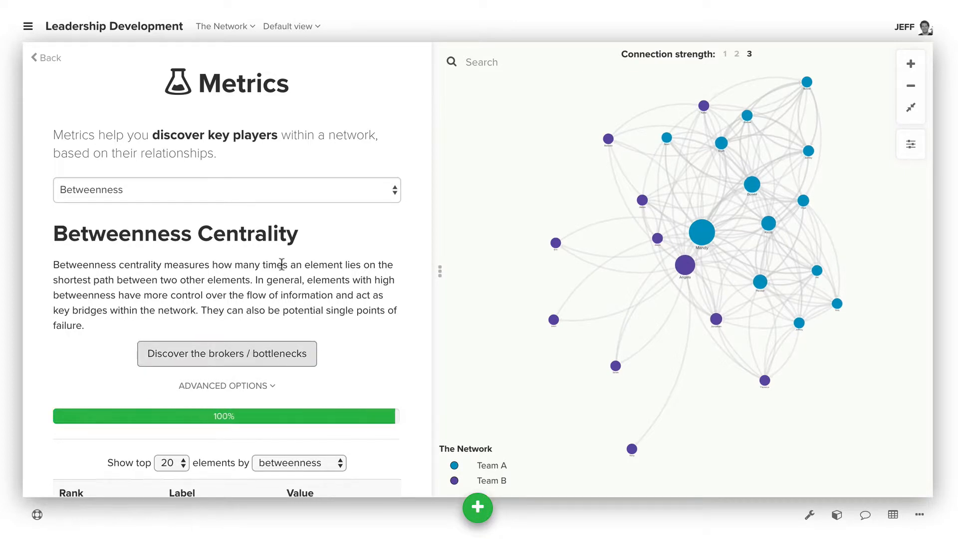
- Reach the strength-3 ranking topped by Mandy at 0.289 and bring up her profile
scroll("down", 3)
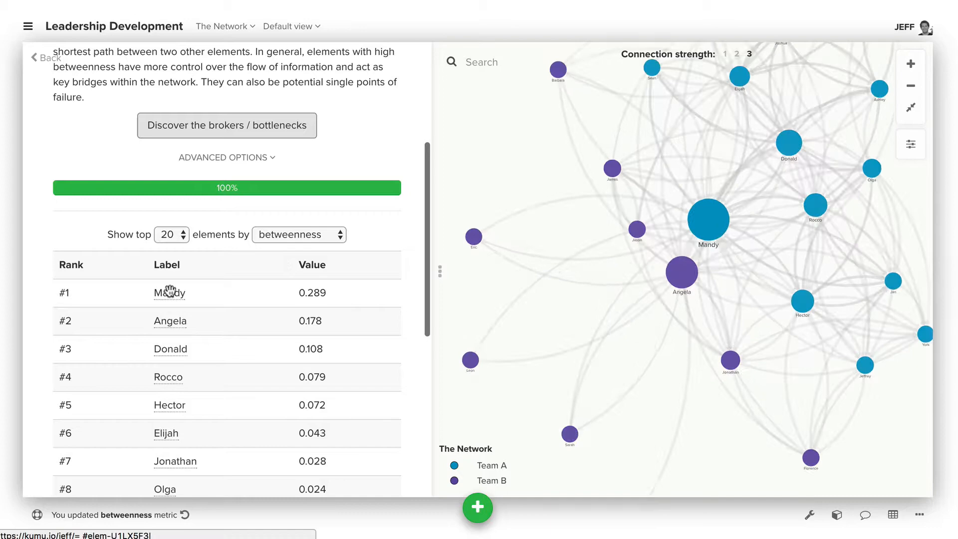
left_click(170, 292)
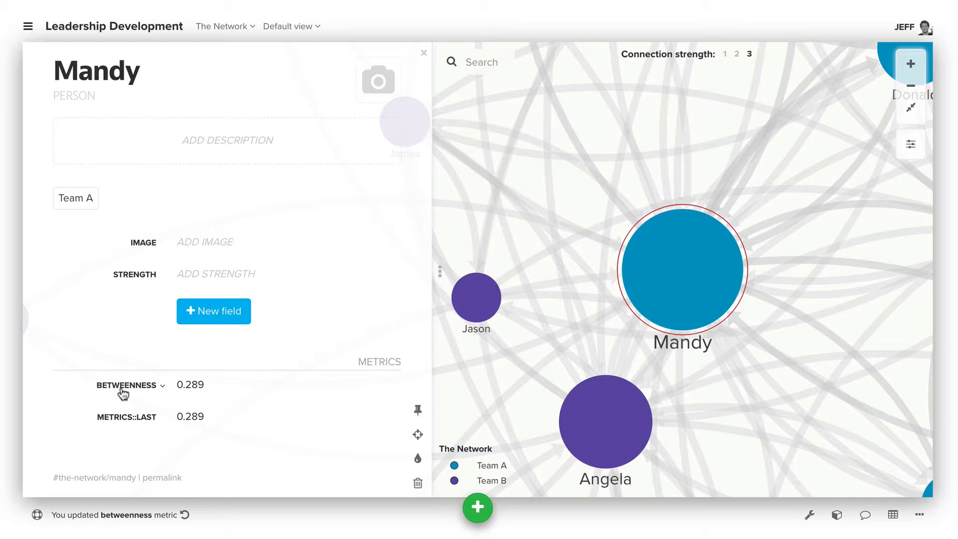
mouse_move(146, 392)
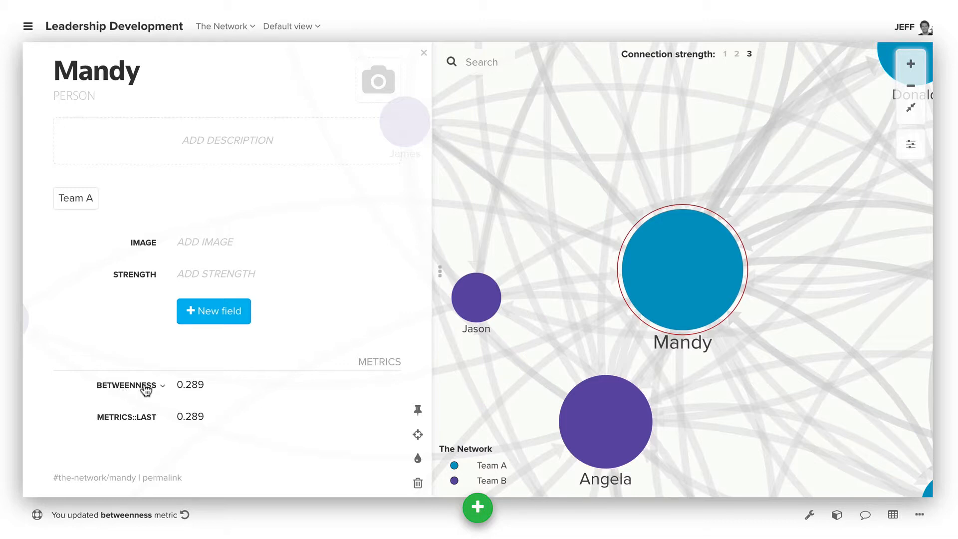
- Rename Mandy's 0.289 betweenness field to 'Strength 3 Betweenness', fixing the misspelling
left_click(128, 385)
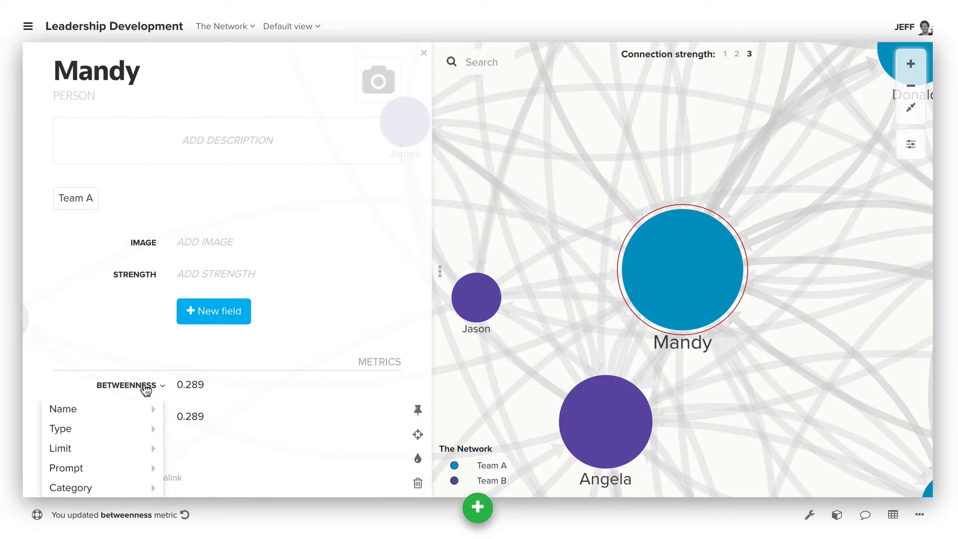
left_click(62, 409)
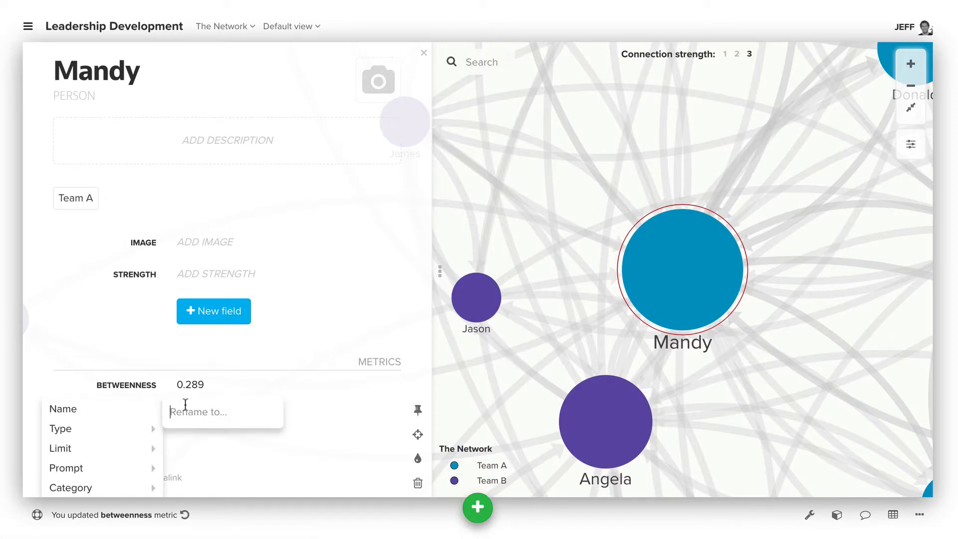
type("Stregnth")
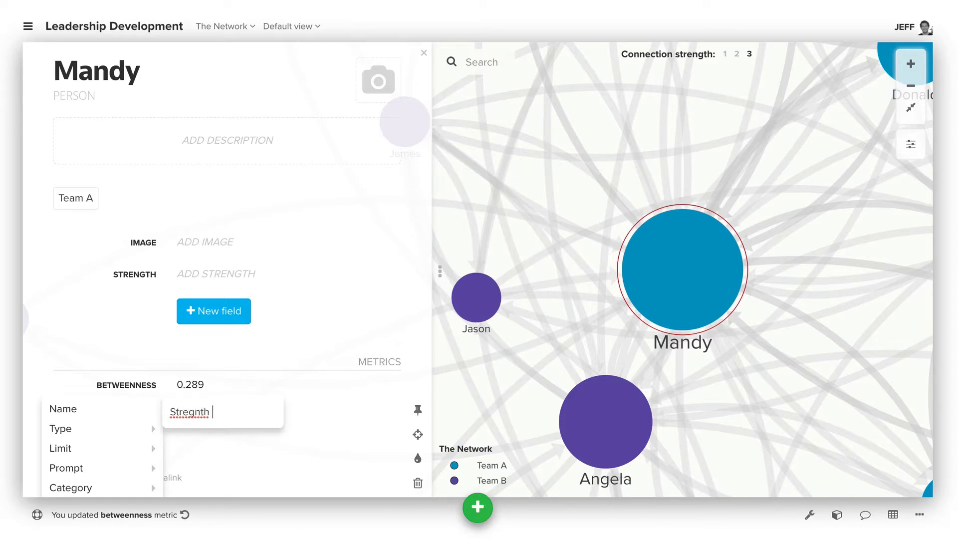
key("Backspace")
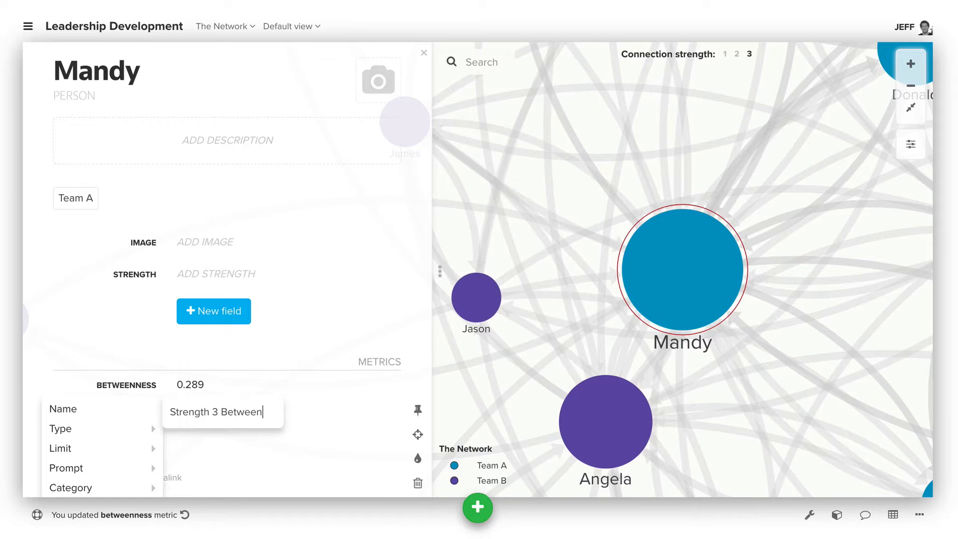
key("Return")
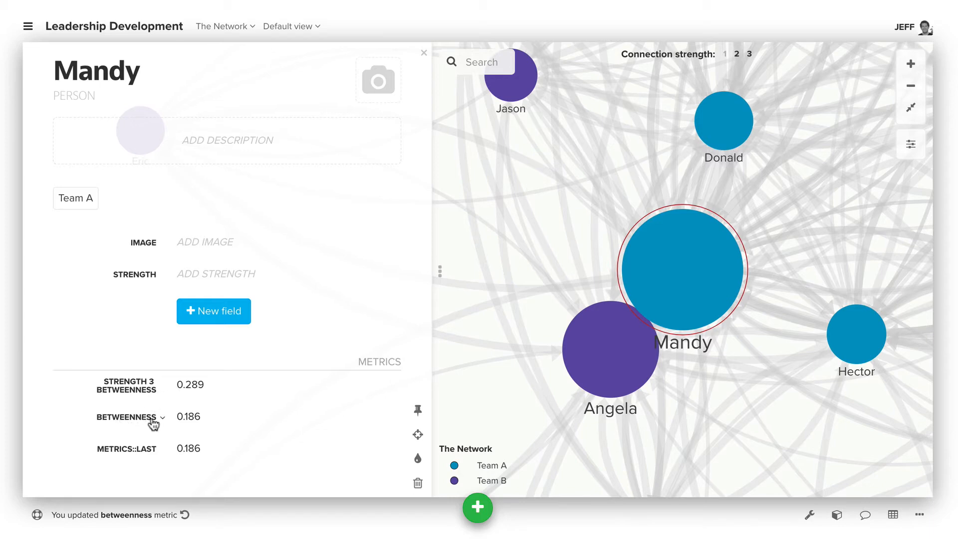
mouse_move(146, 425)
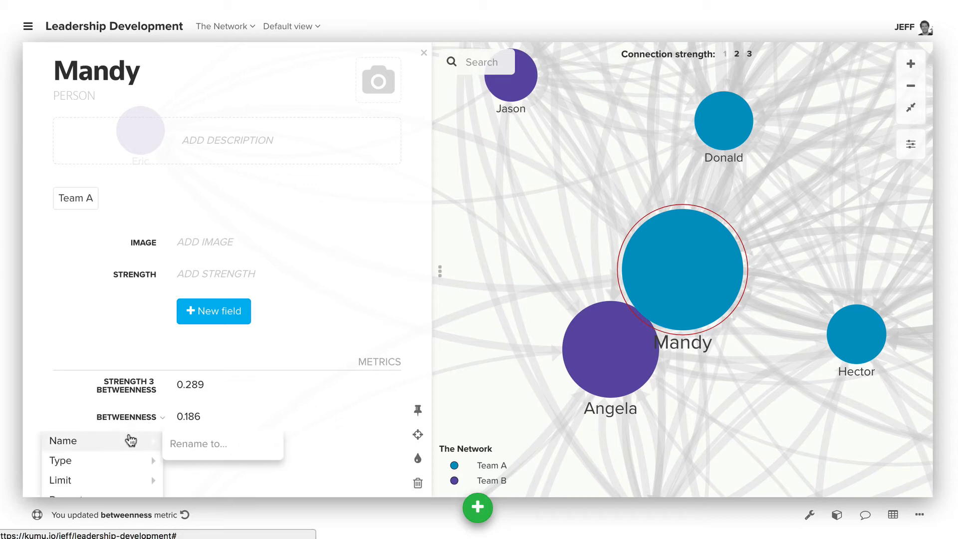
- Enter the new name 'Strength 2 and 3 Betweenness' for Mandy's 0.186 field
type("Strength 2")
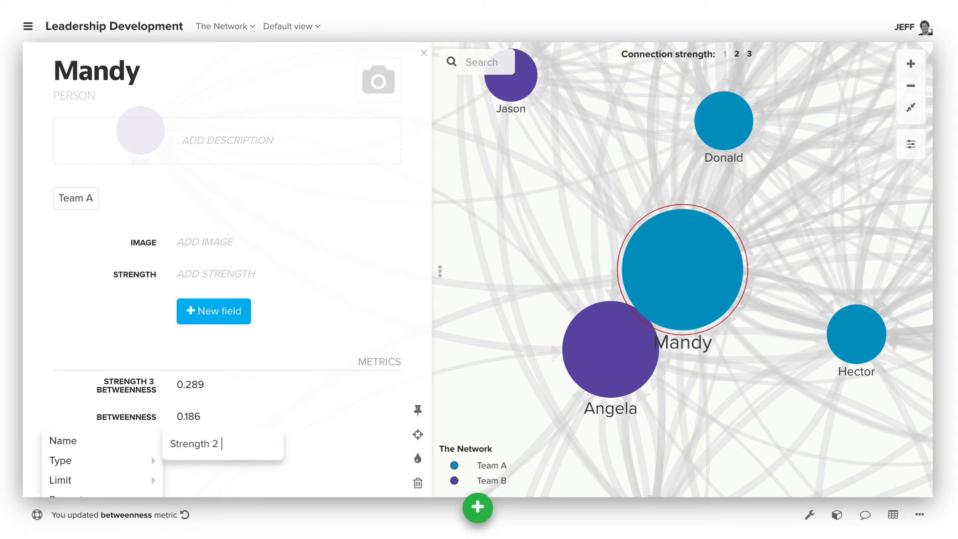
type("and 3 B")
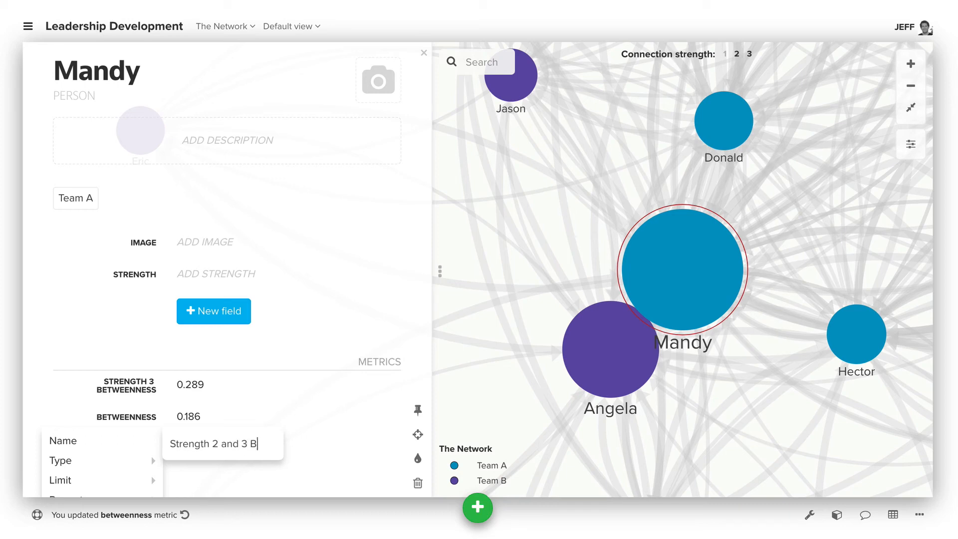
type("etweenness")
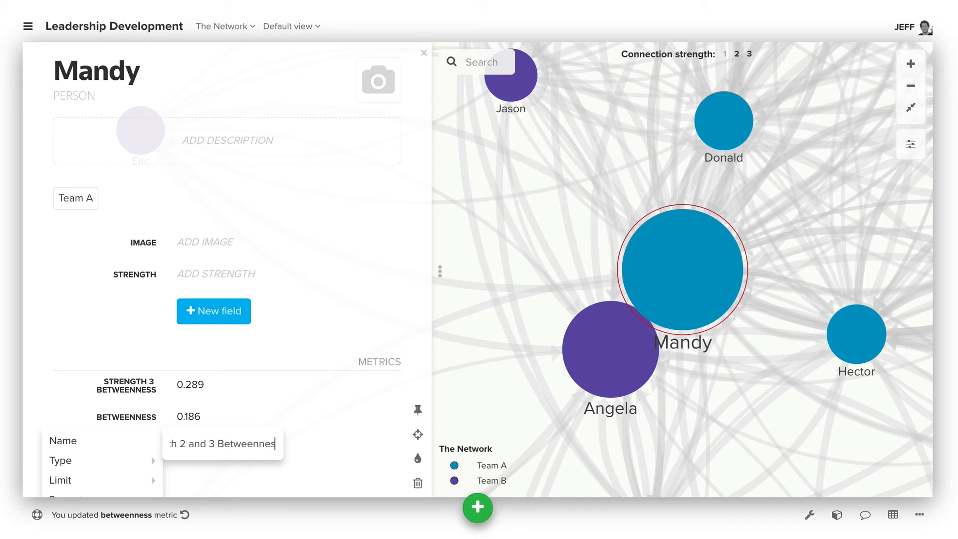